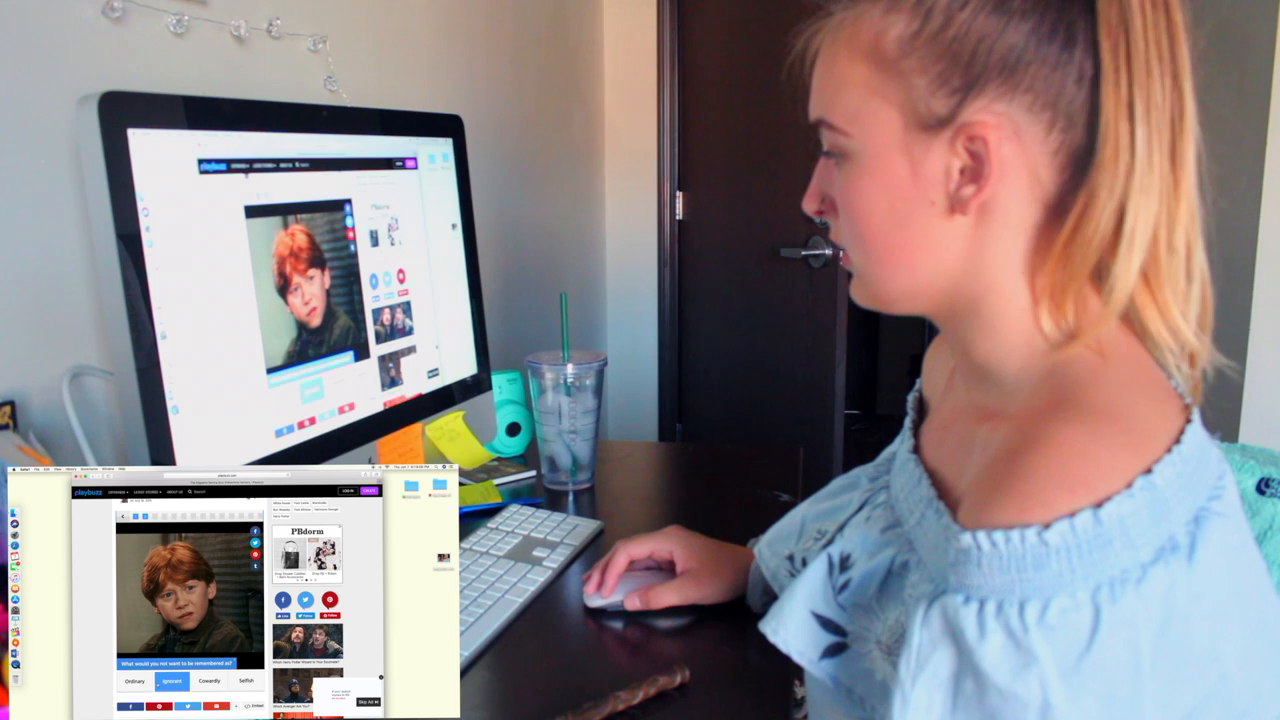
# Pick 'Cowardly' as what you would not want to be remembered as.
pyautogui.click(208, 681)
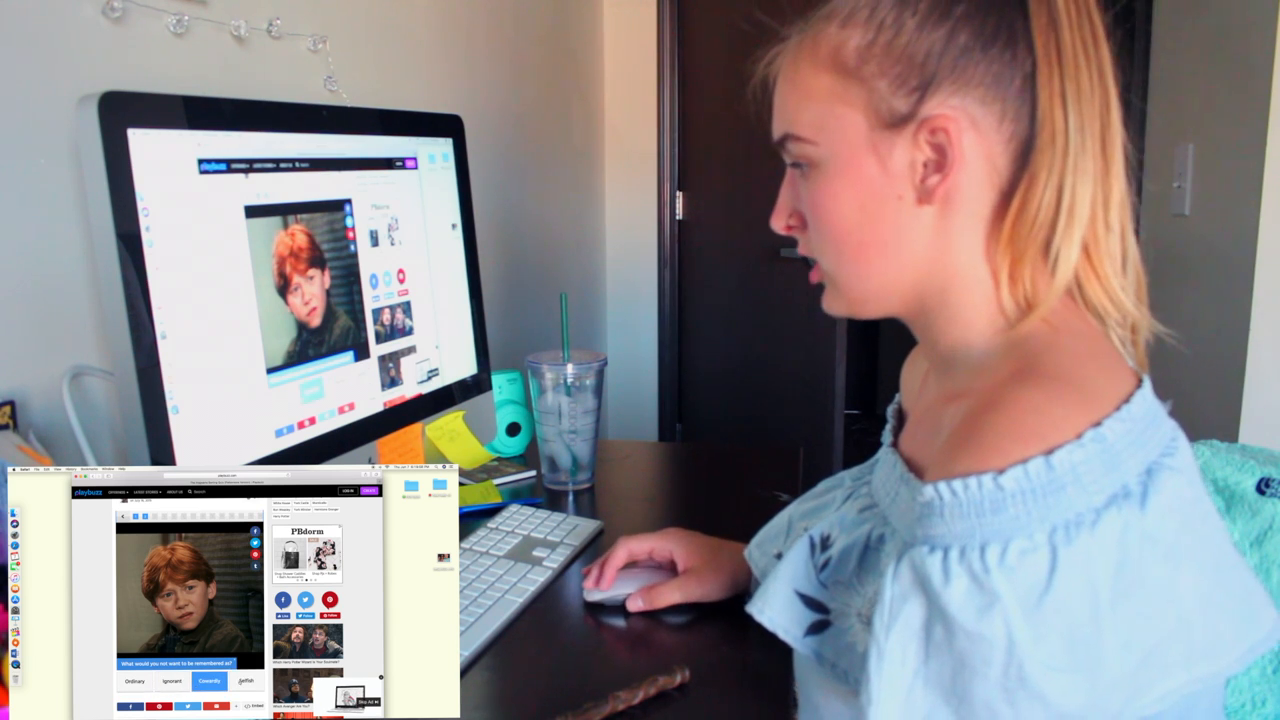
pyautogui.click(172, 681)
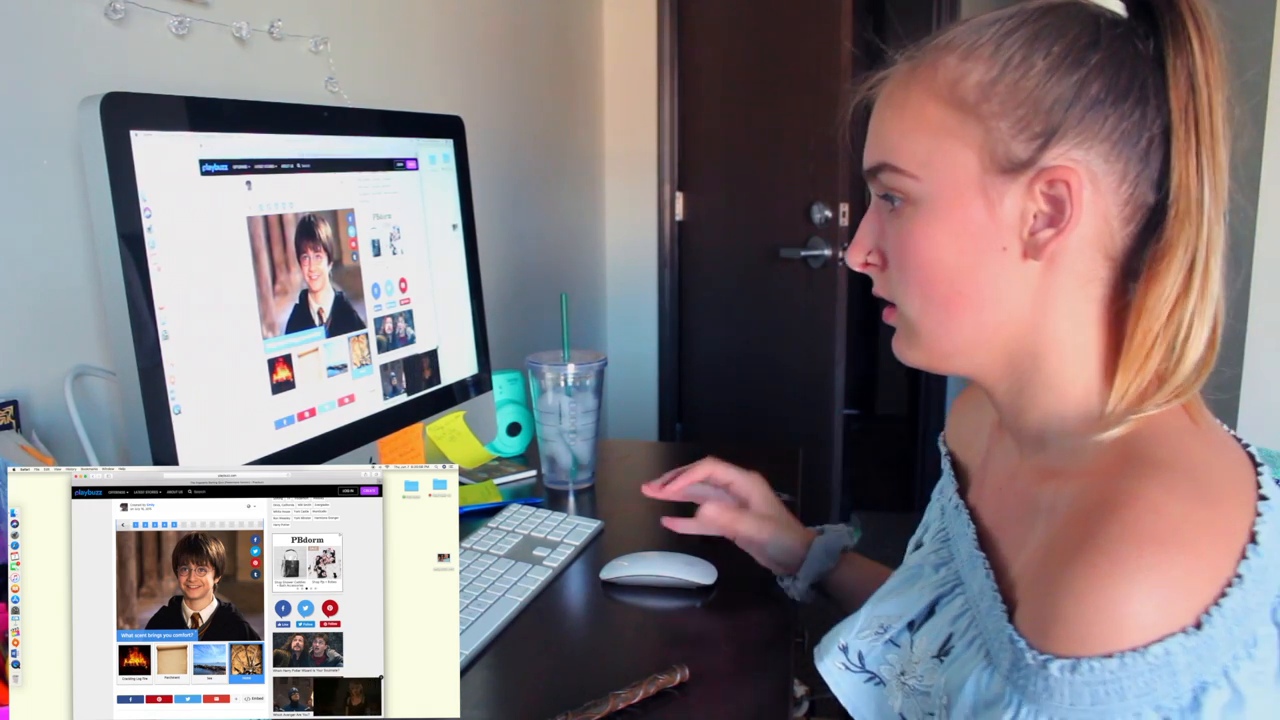
pyautogui.moveTo(660, 560)
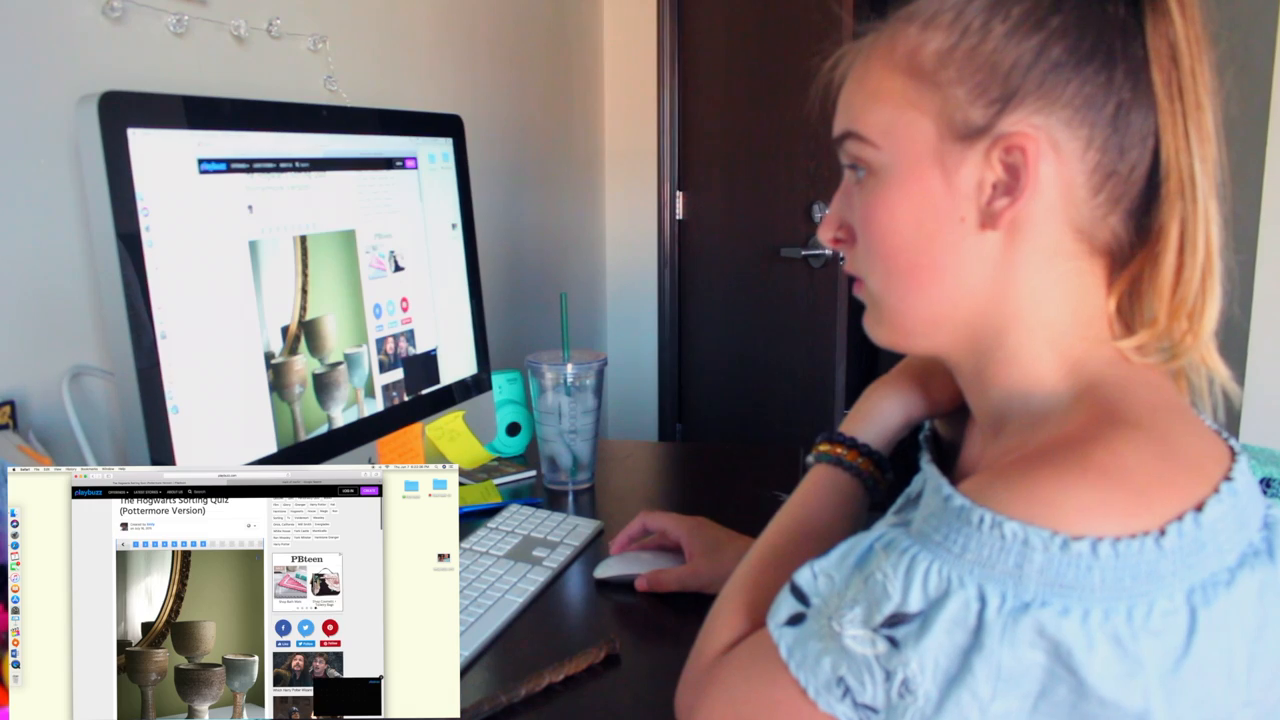
# Scroll down through the goblets question toward the burning-Hogwarts question.
pyautogui.scroll(-3)
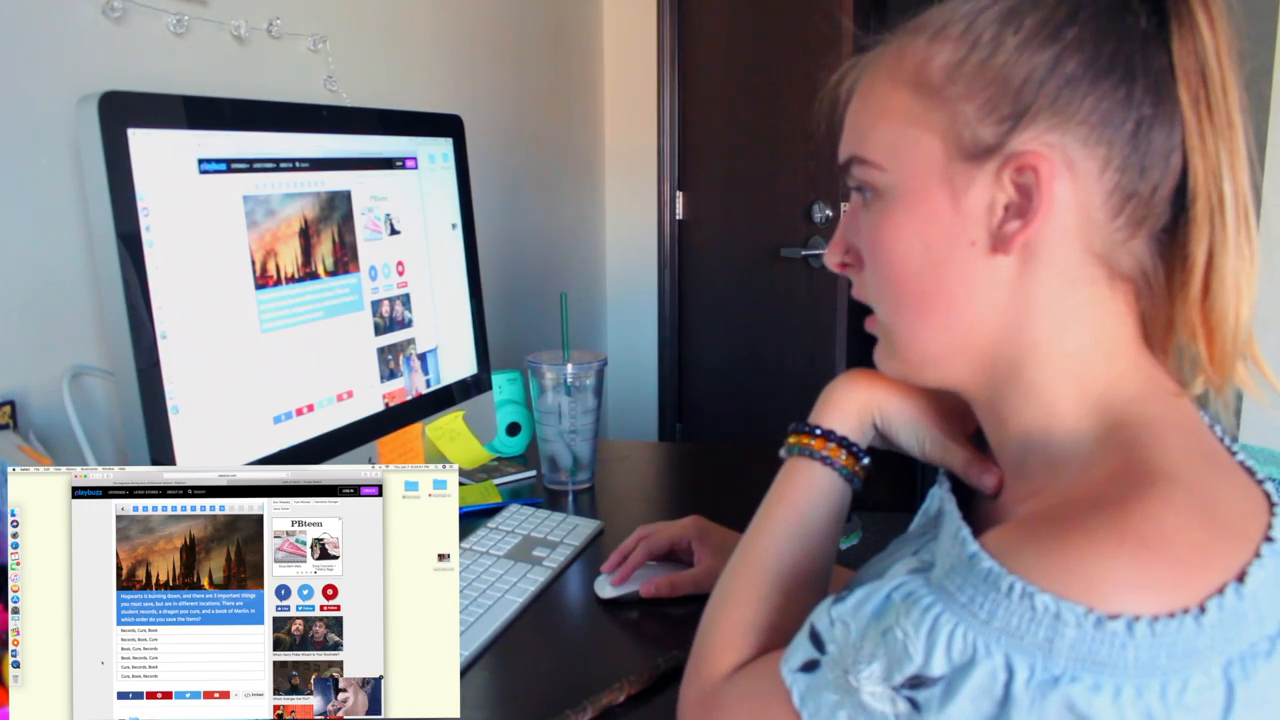
# Choose the 'Book, Records, Cure' rescue order for burning Hogwarts.
pyautogui.click(190, 658)
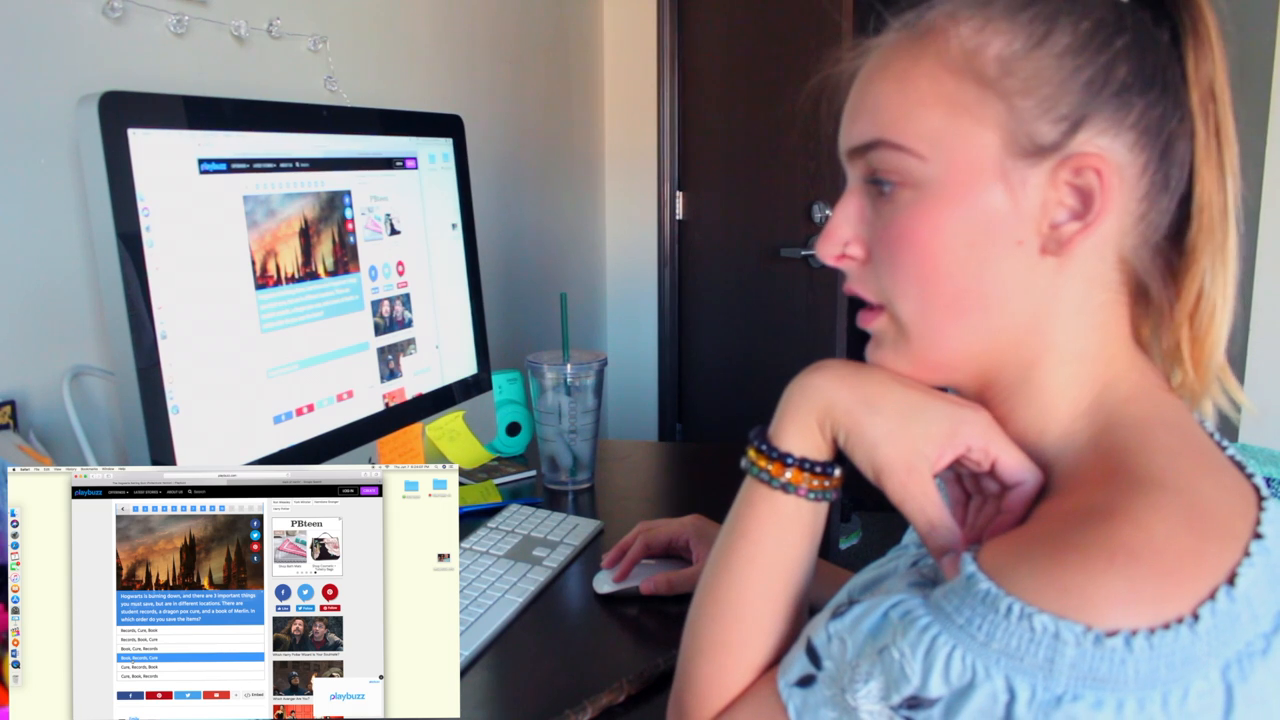